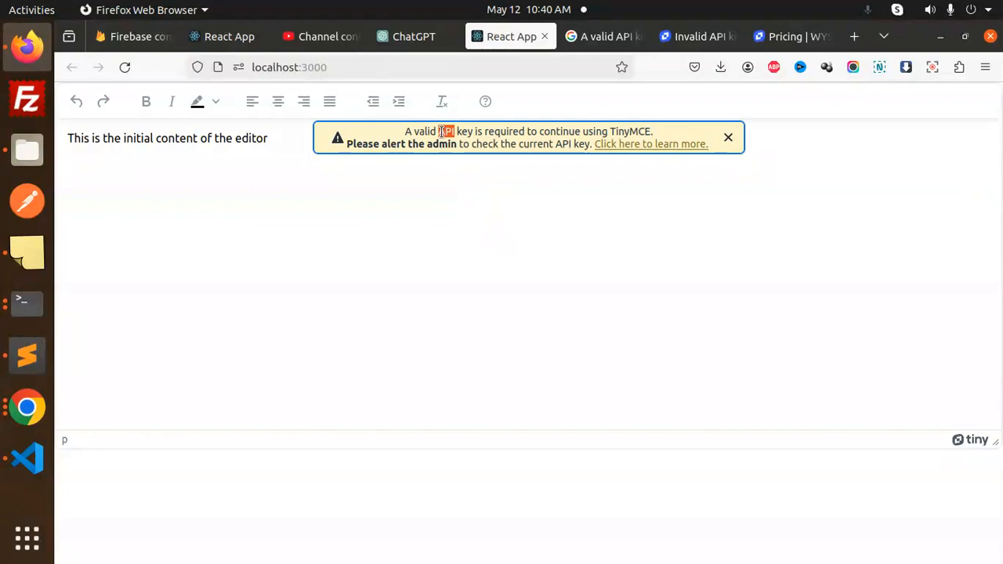
Go to the tiny.cloud pricing page and start the Free plan sign-up.
double_click(504, 131)
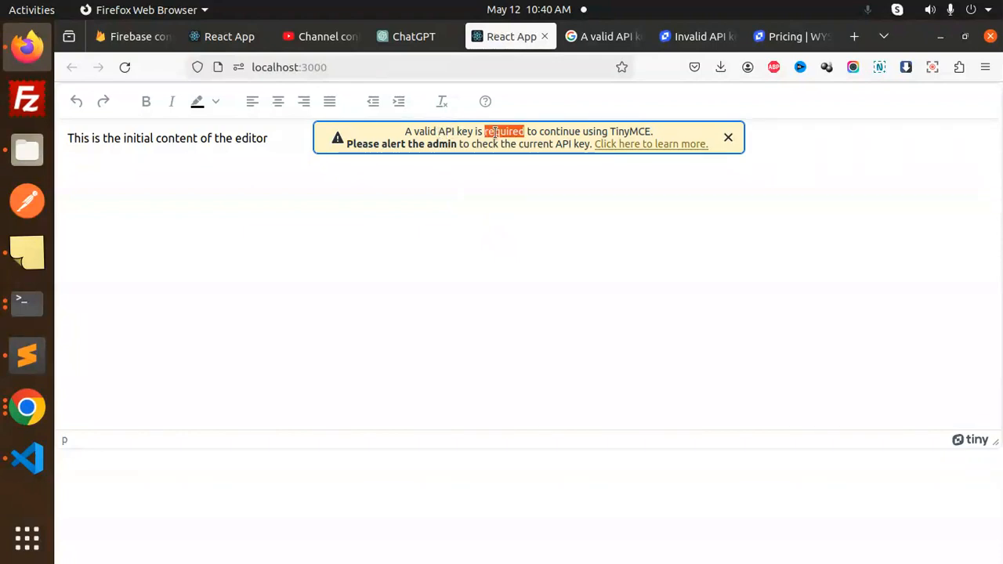
mouse_move(335, 138)
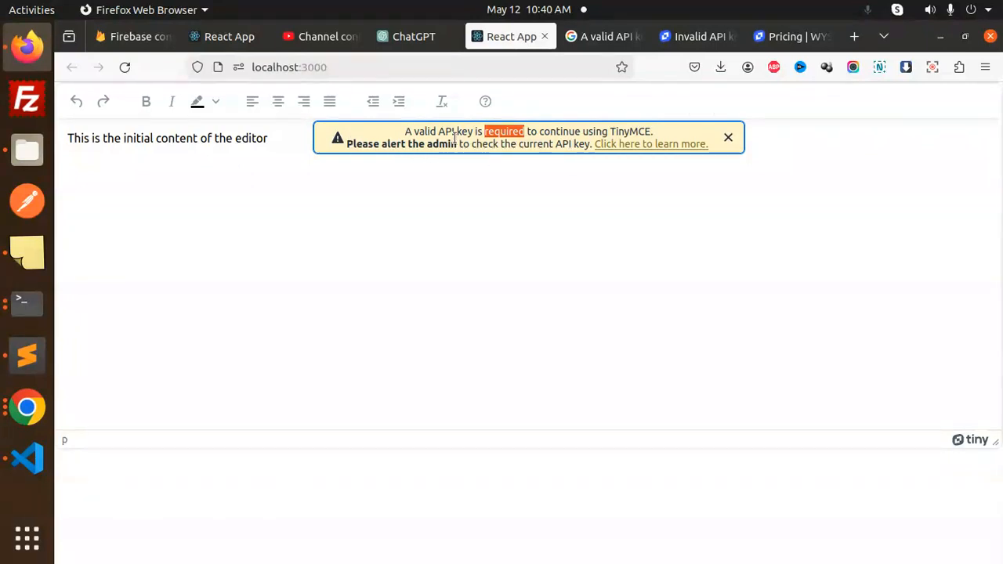
left_click(784, 36)
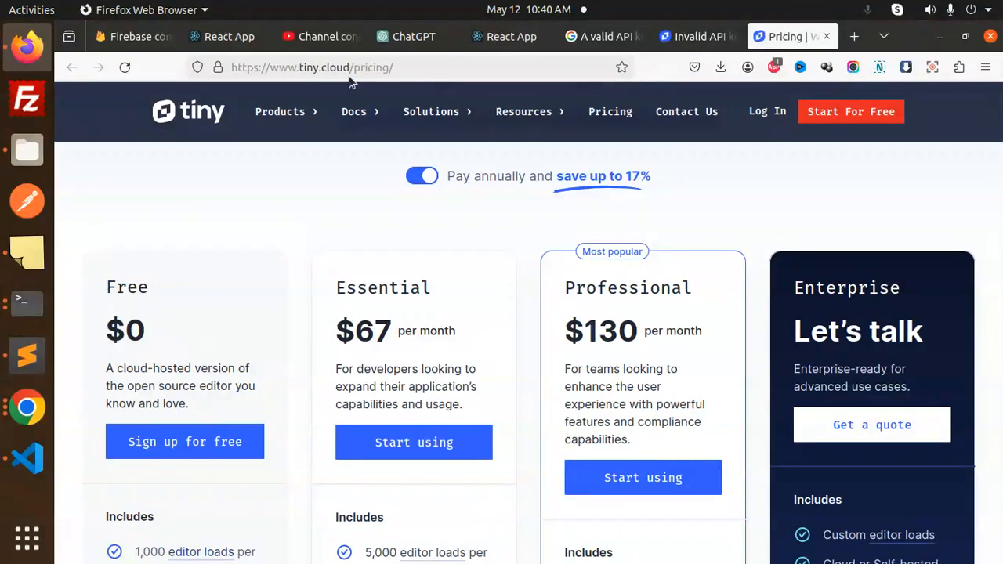
mouse_move(186, 439)
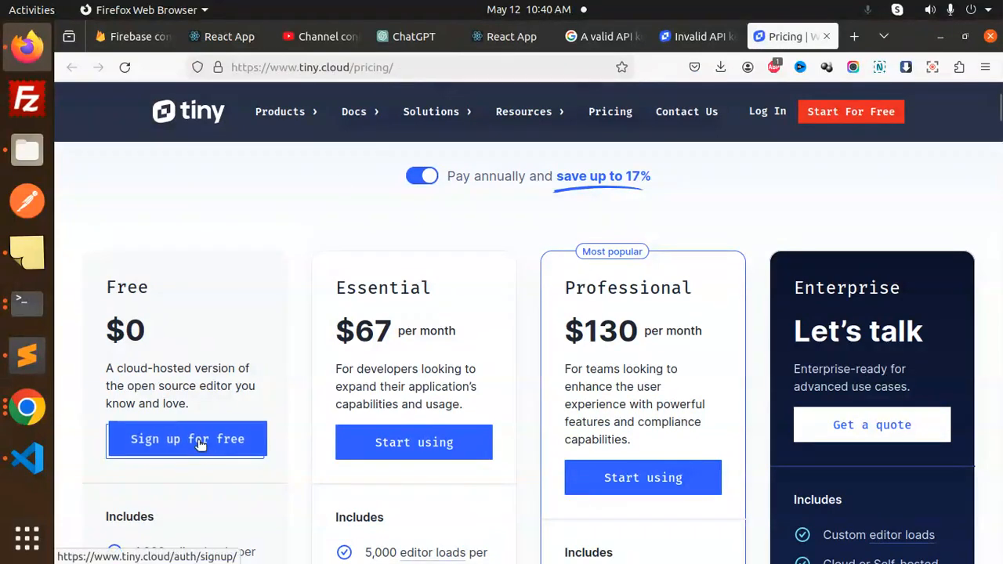
left_click(186, 439)
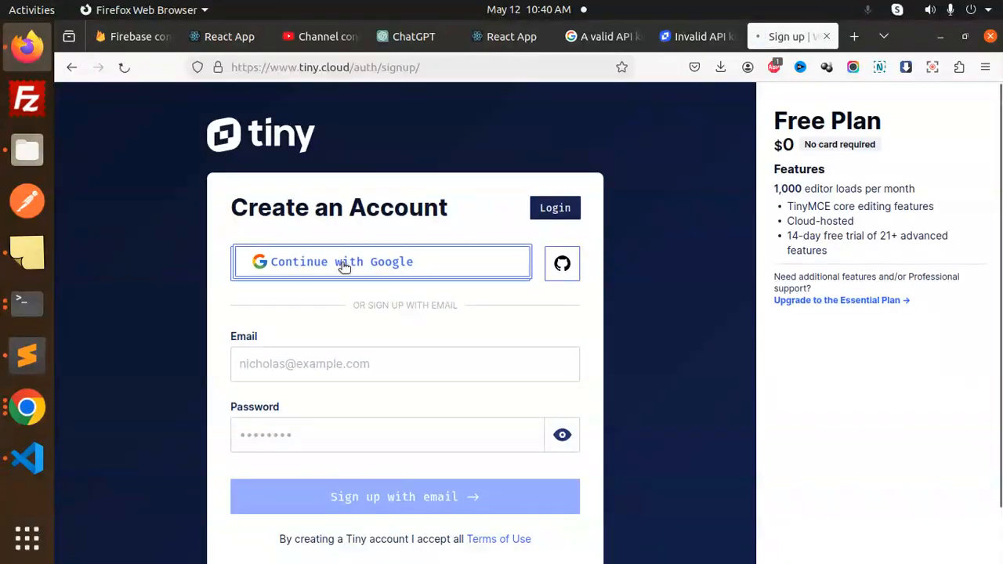
Create the tiny.cloud account with Google, choosing the first account and approving access.
left_click(381, 262)
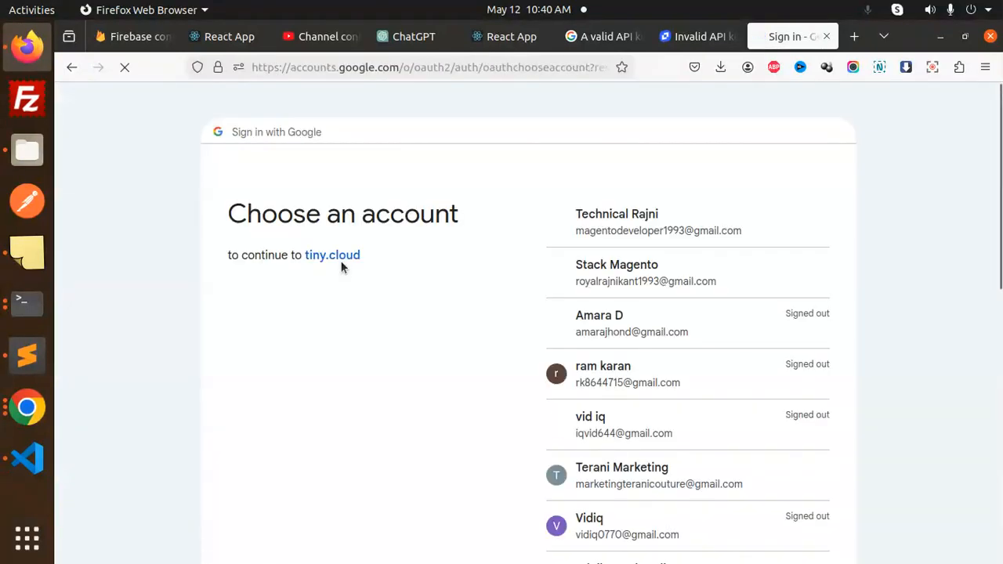
left_click(658, 221)
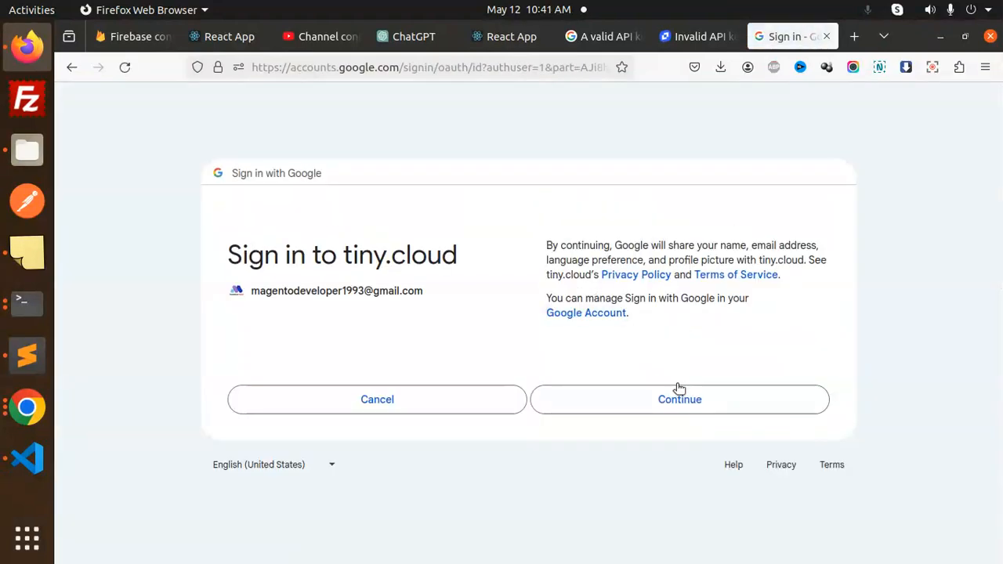
left_click(680, 399)
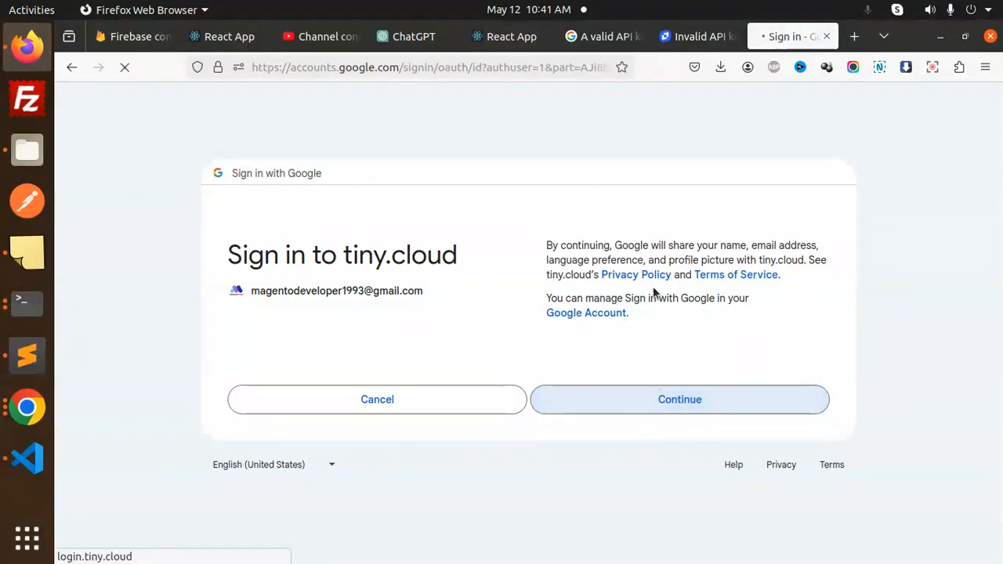
mouse_move(636, 274)
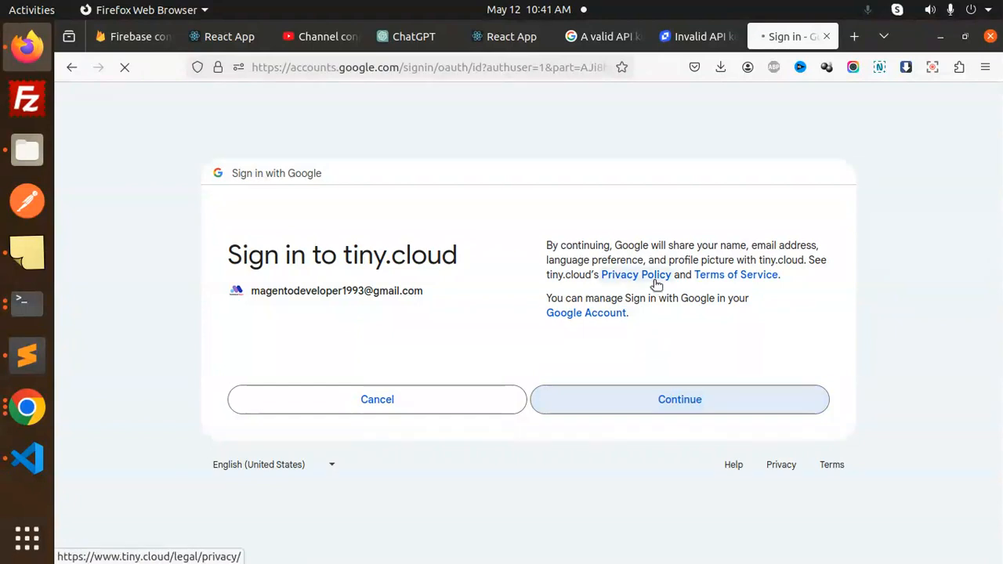
left_click(678, 399)
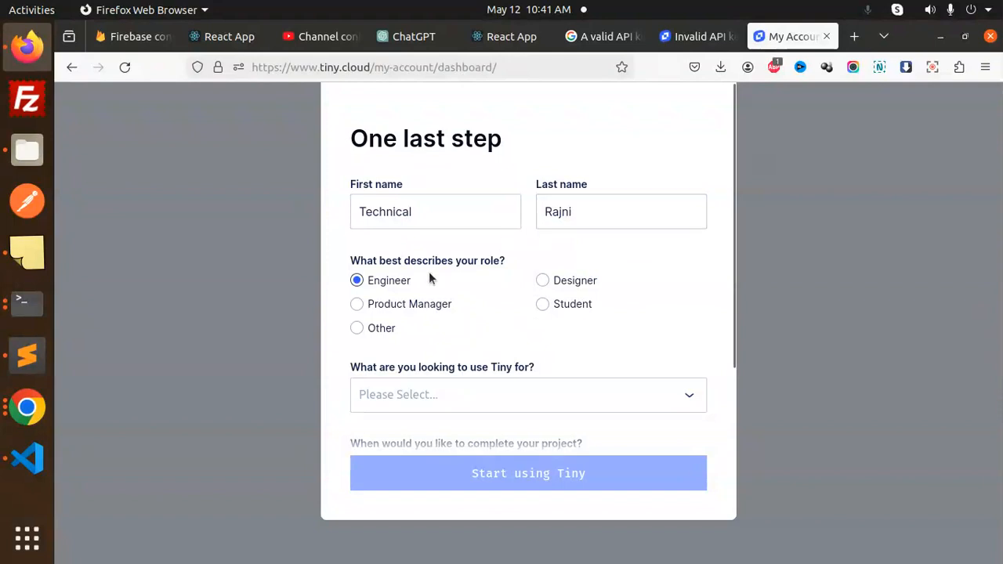
Choose Content Management System (CMS) as the intended use and start using Tiny.
left_click(528, 394)
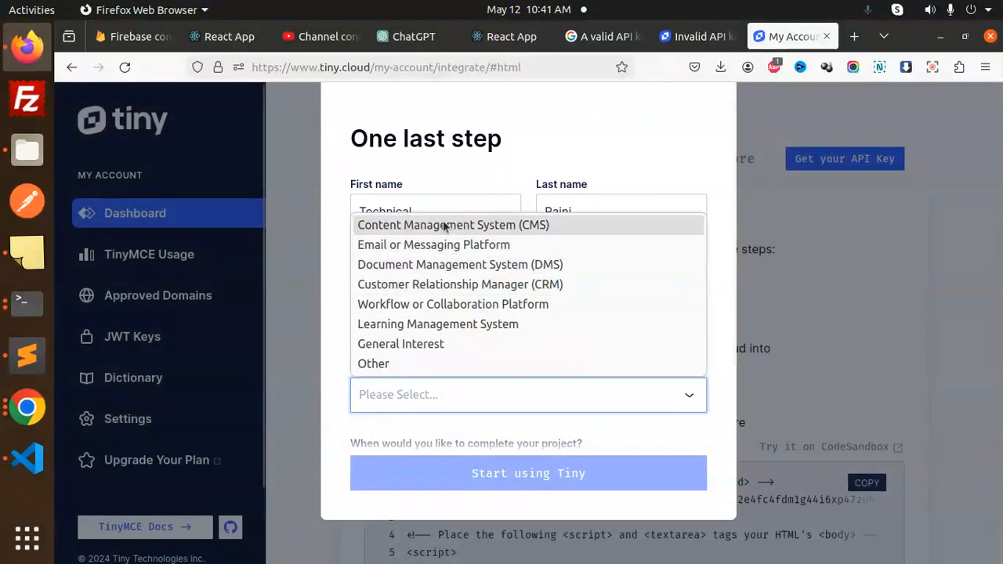
left_click(453, 225)
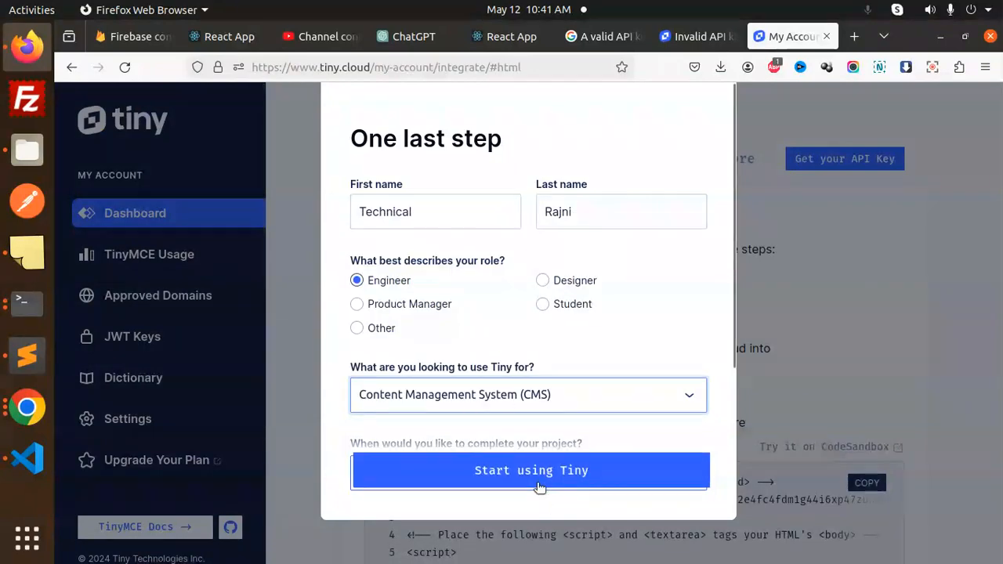
left_click(530, 470)
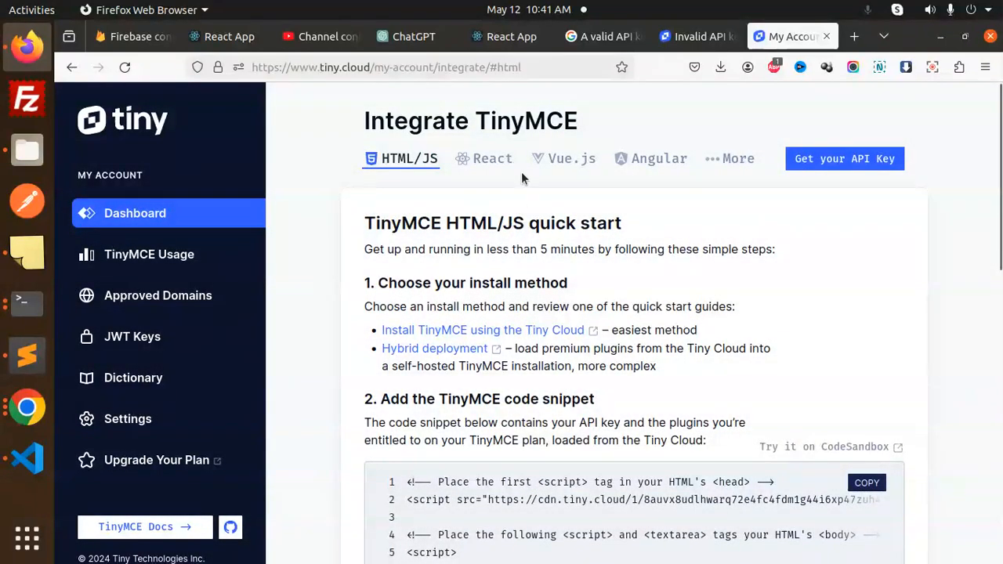
Show the React integration snippet and scroll to its apiKey line.
left_click(492, 158)
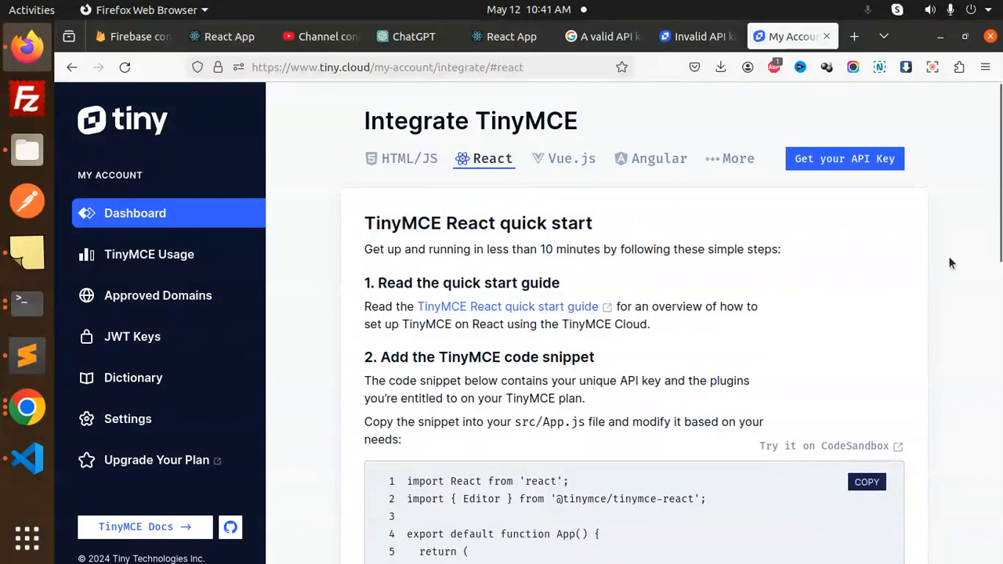
scroll("down", 3)
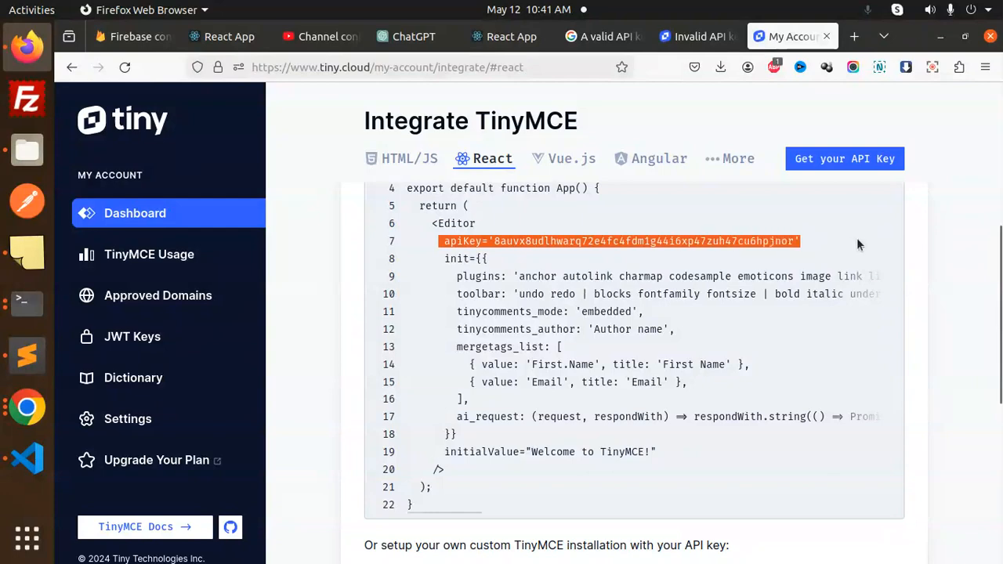
mouse_move(28, 458)
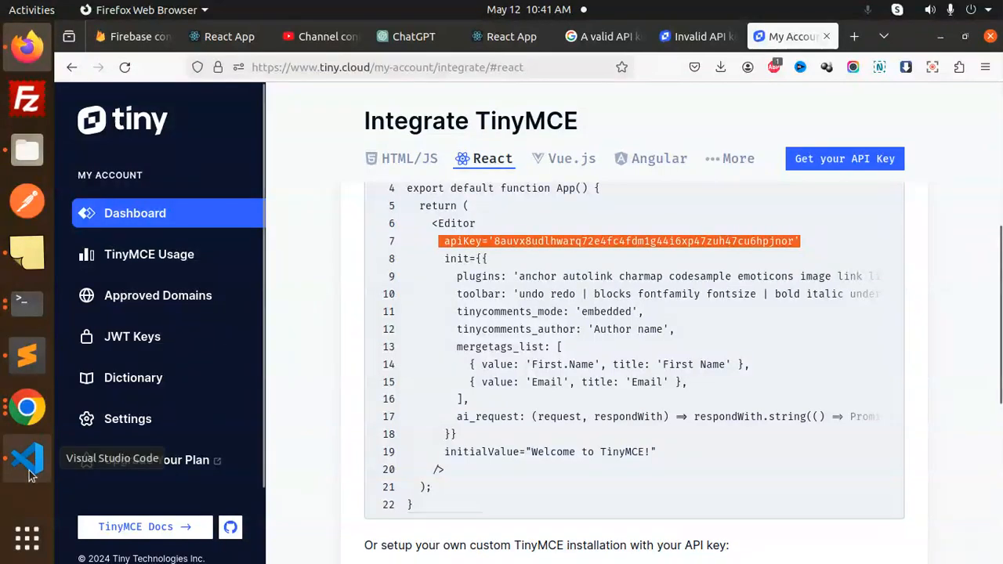
left_click(26, 458)
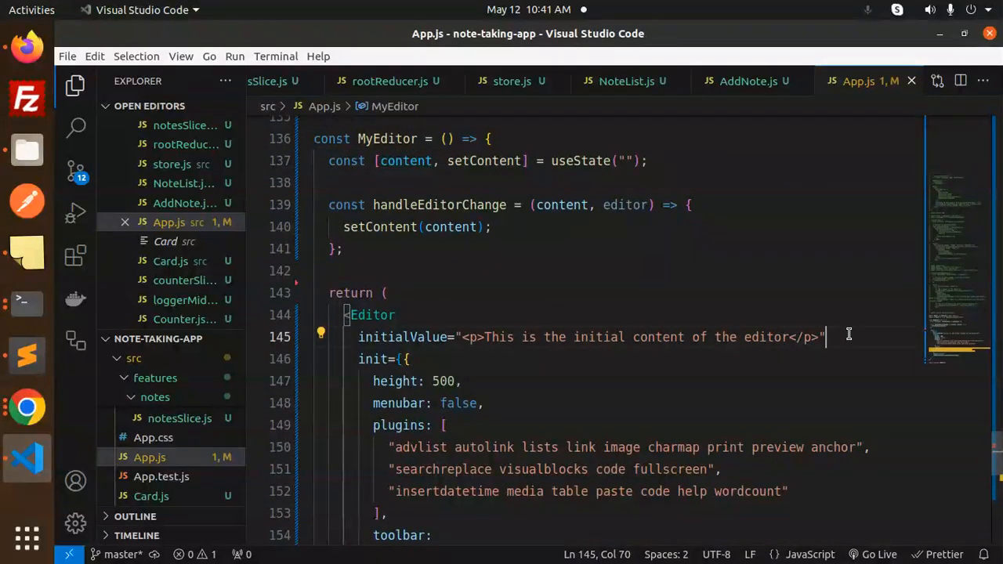
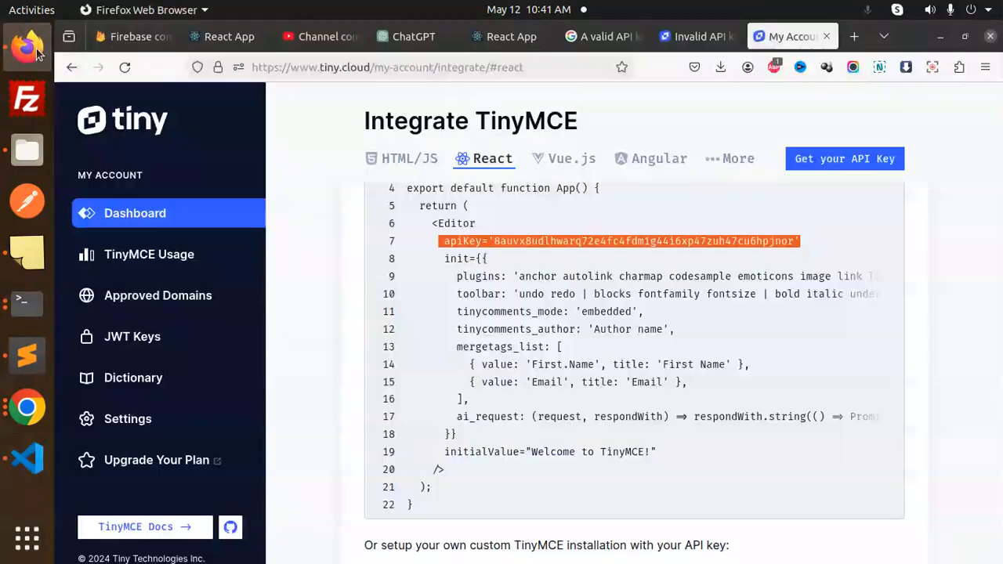
Reload the localhost React App in Firefox to confirm the API key warning is gone.
left_click(510, 36)
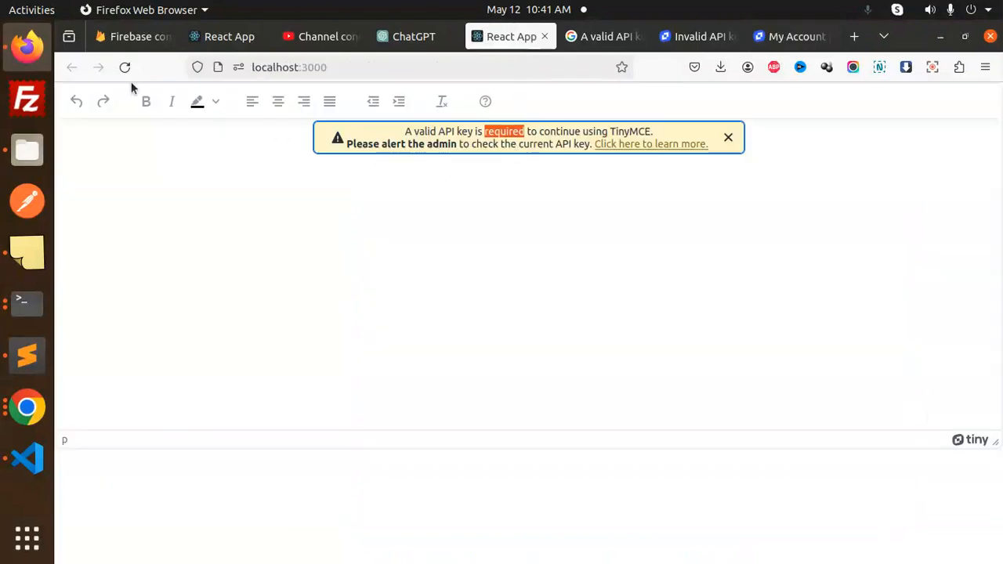
left_click(124, 67)
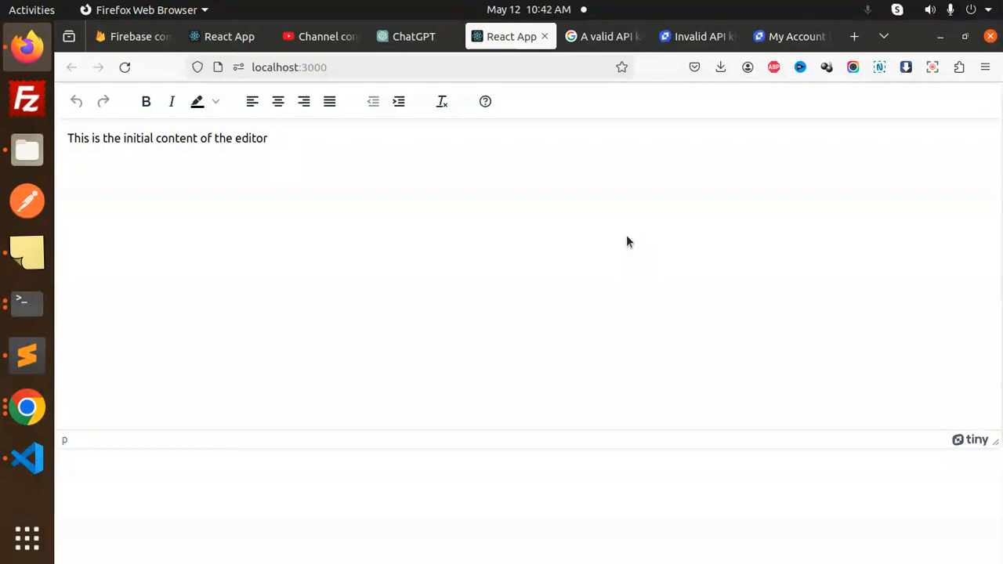
mouse_move(101, 429)
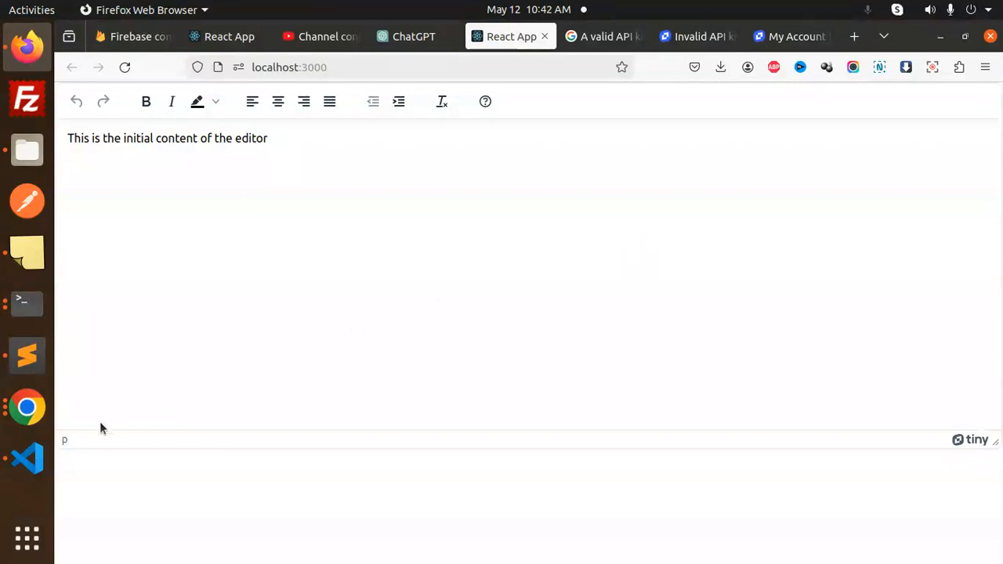
left_click(27, 406)
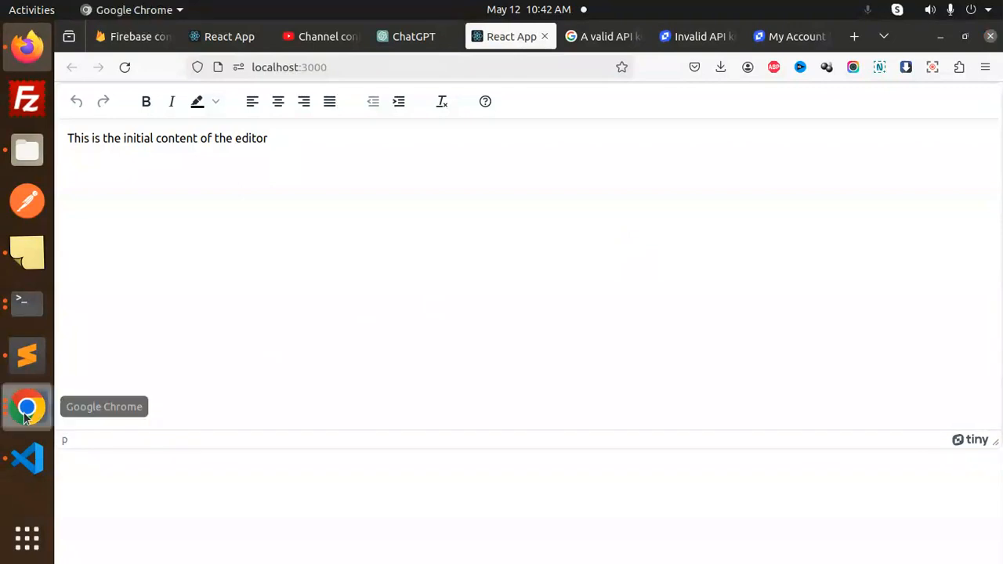